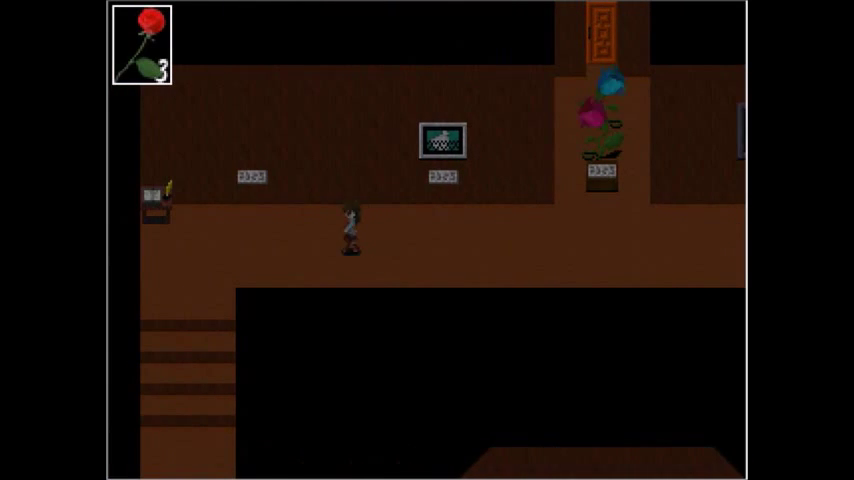
pyautogui.press('Left')
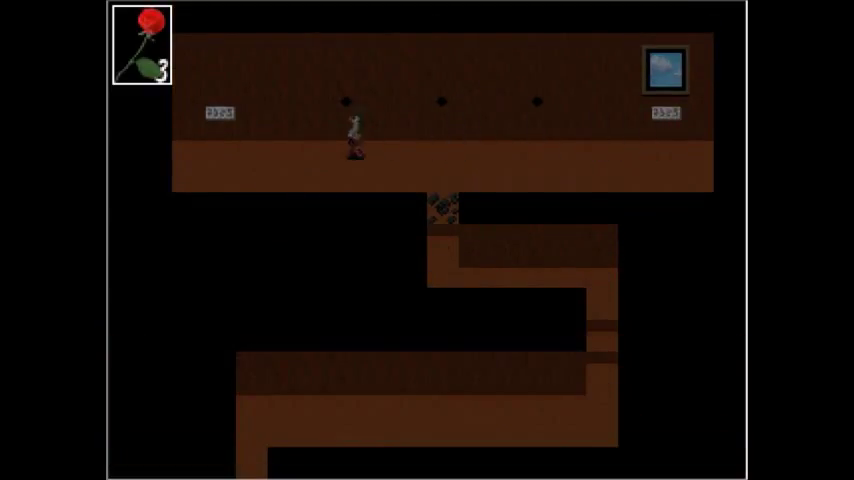
pyautogui.press('Left')
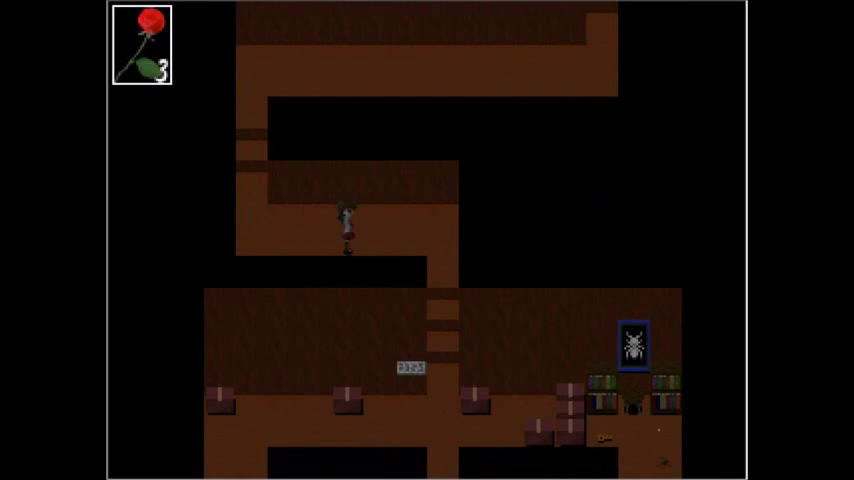
pyautogui.scroll(-3)
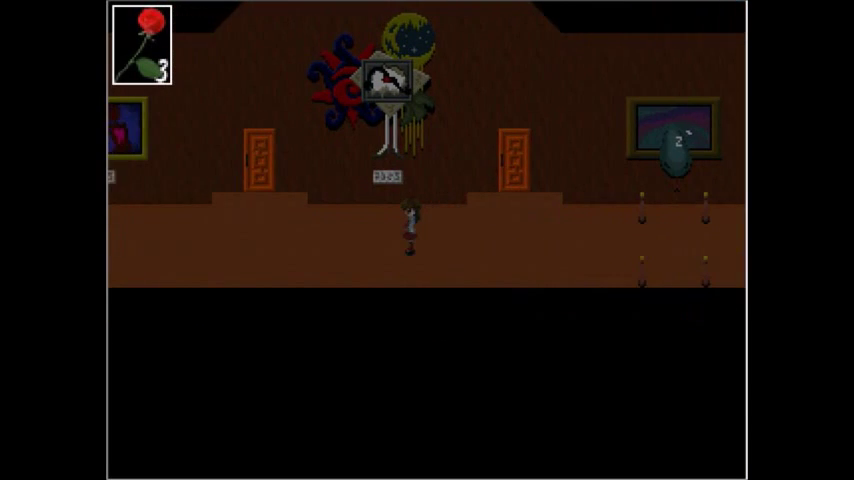
pyautogui.hscroll(-3)
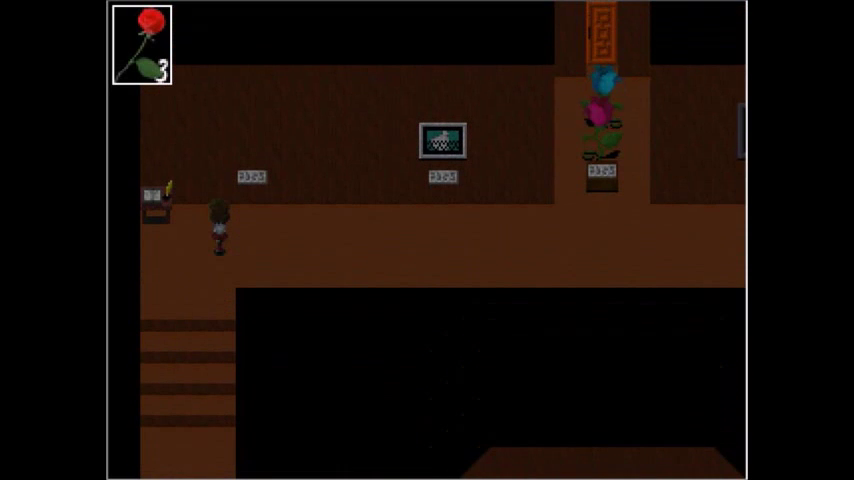
pyautogui.press('Right')
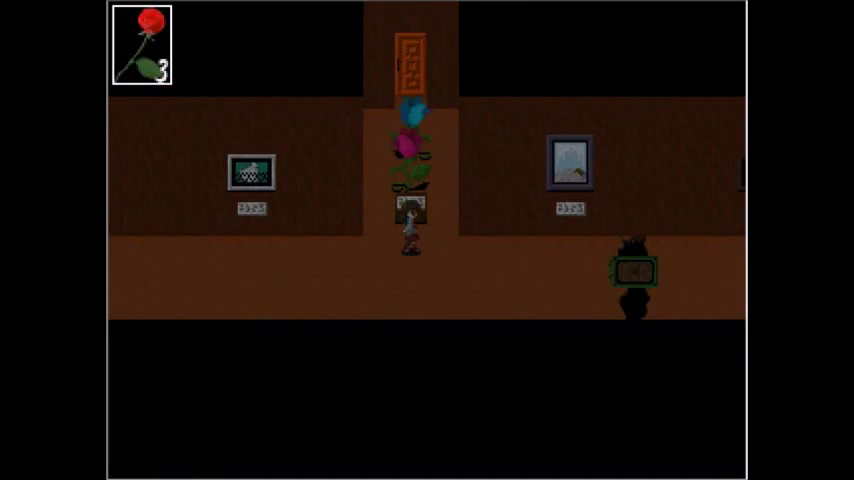
pyautogui.hscroll(-3)
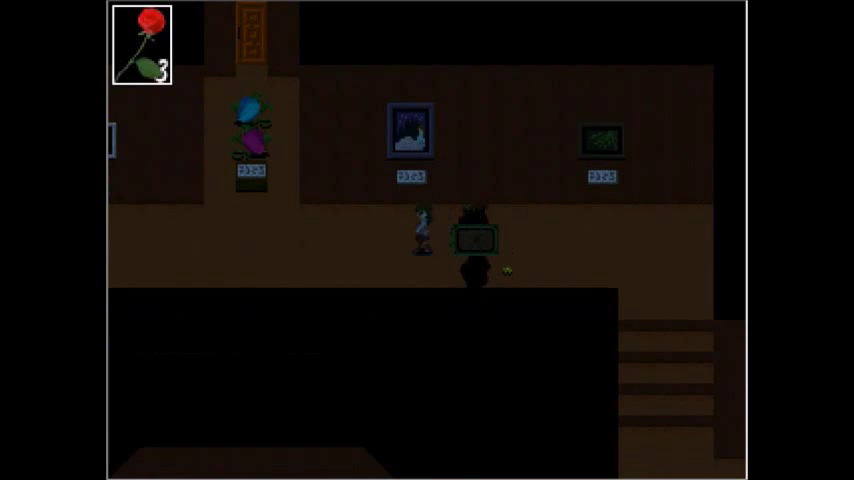
pyautogui.press('Left')
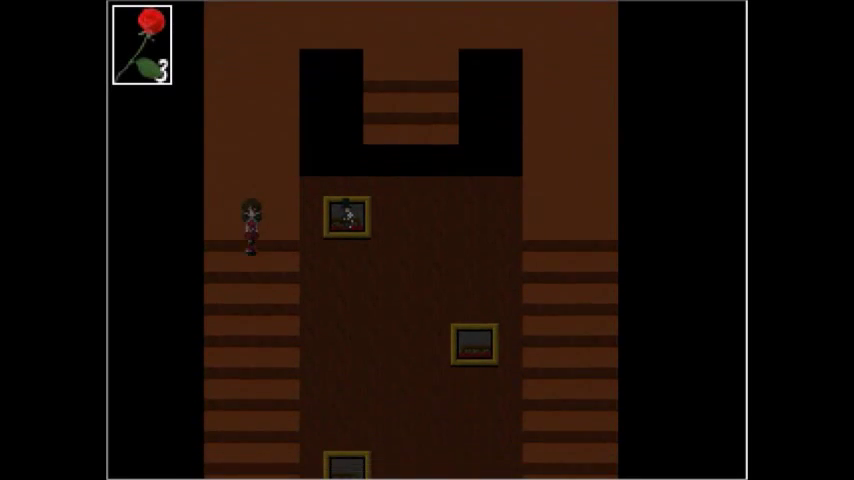
pyautogui.press('up')
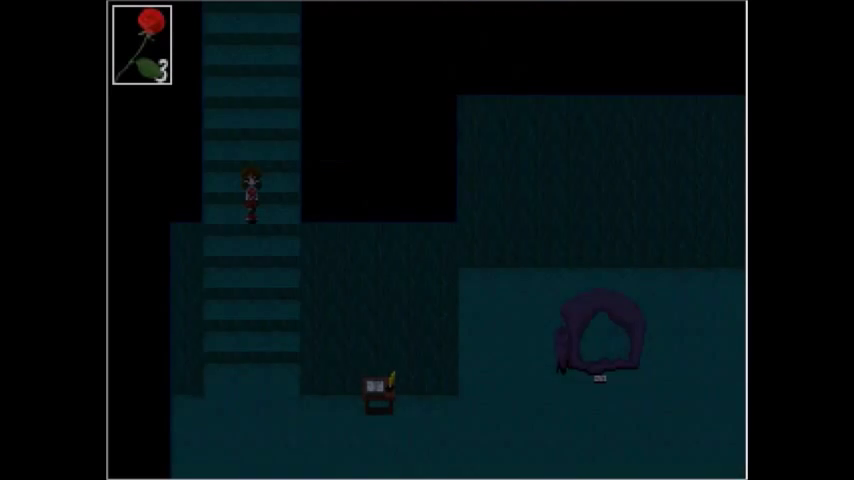
pyautogui.press('Down')
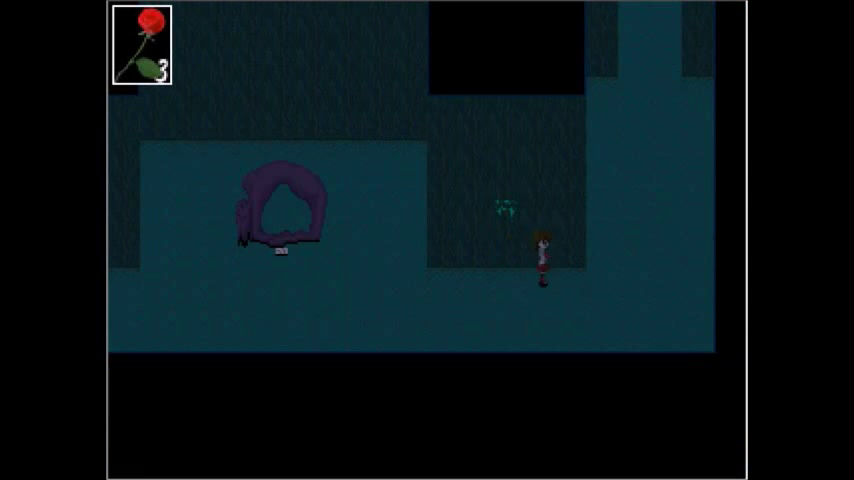
pyautogui.press('up')
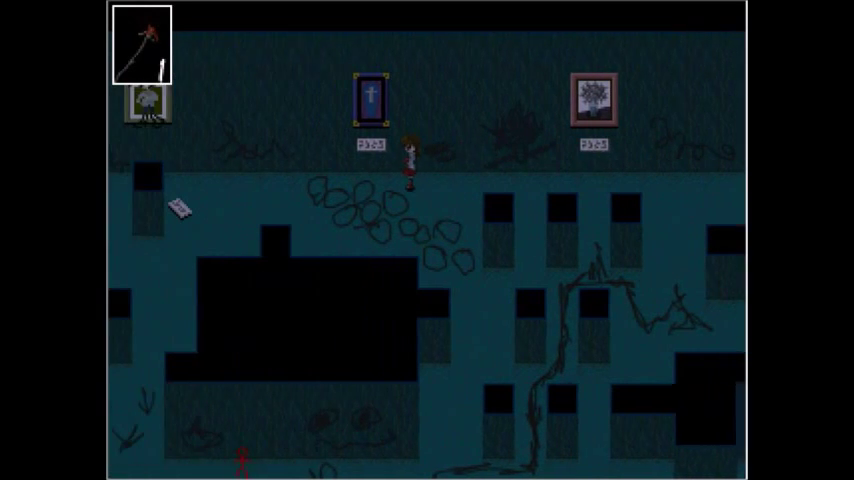
pyautogui.hscroll(-3)
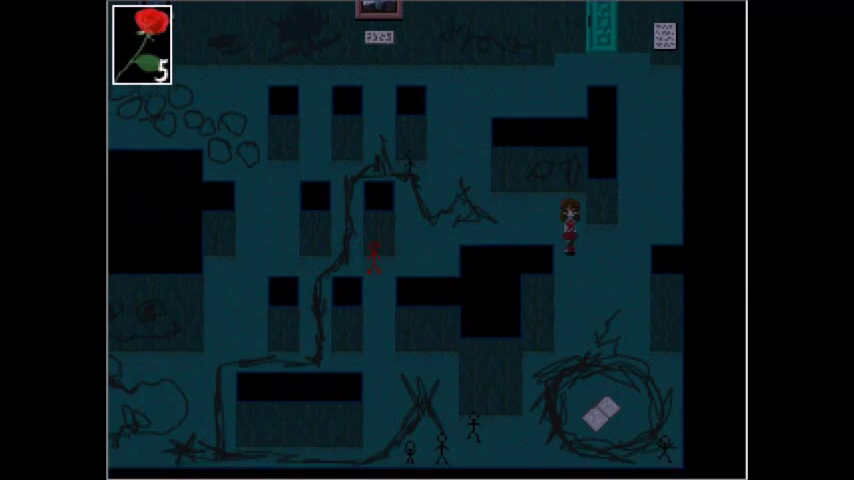
pyautogui.press('Down')
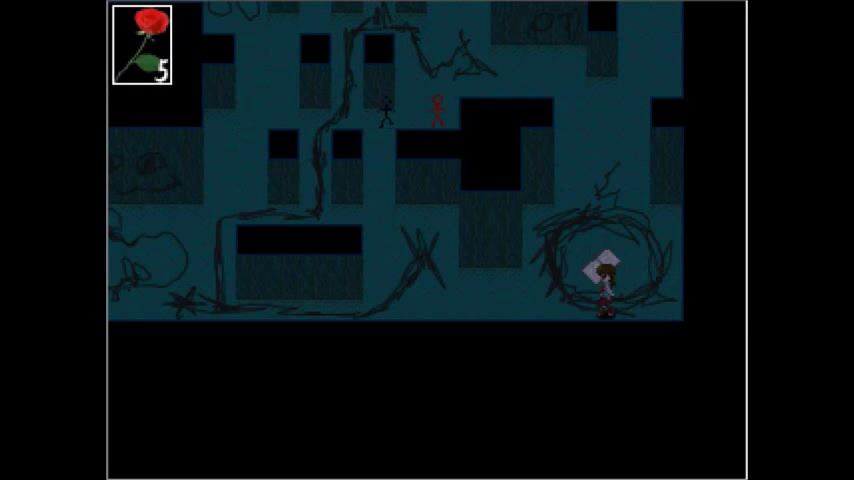
pyautogui.hscroll(-3)
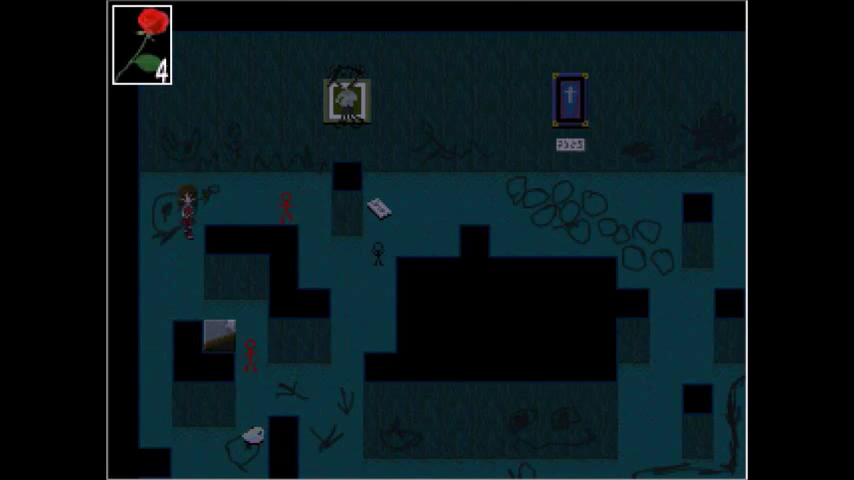
pyautogui.scroll(-3)
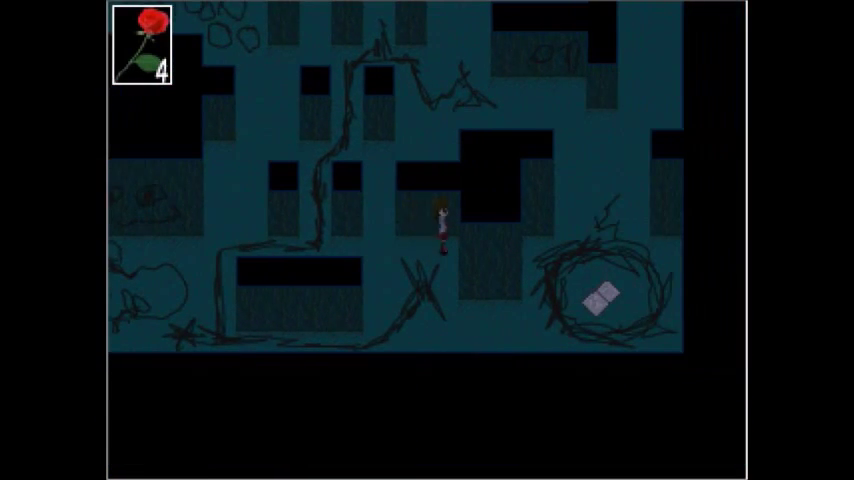
pyautogui.press('Right')
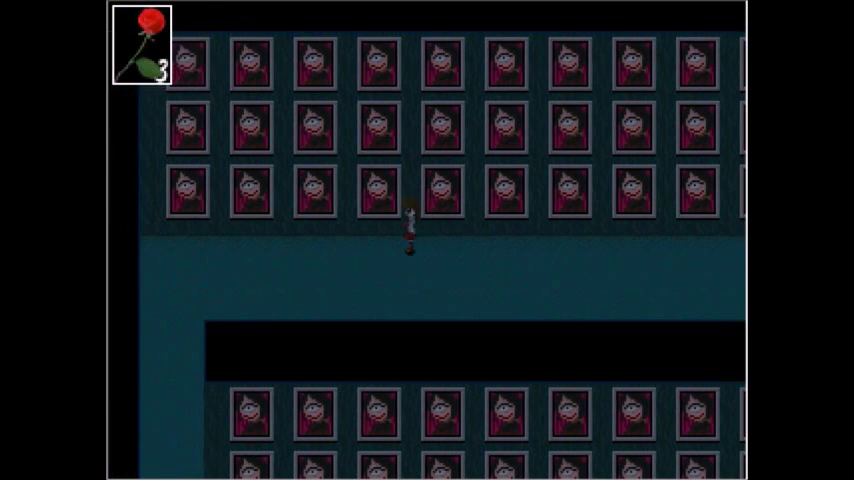
pyautogui.press('Left')
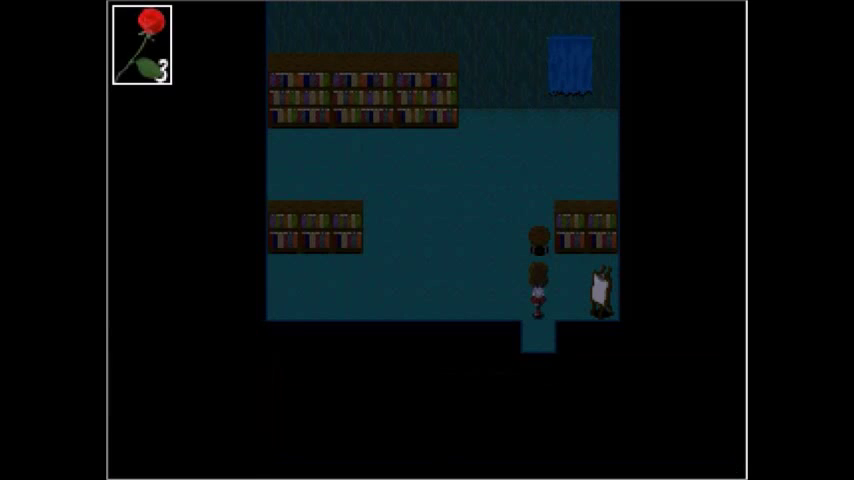
pyautogui.press('up')
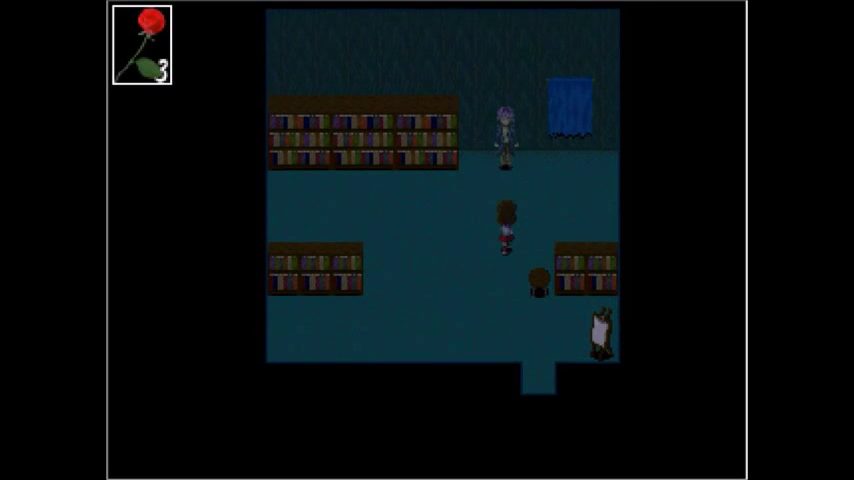
pyautogui.press('up')
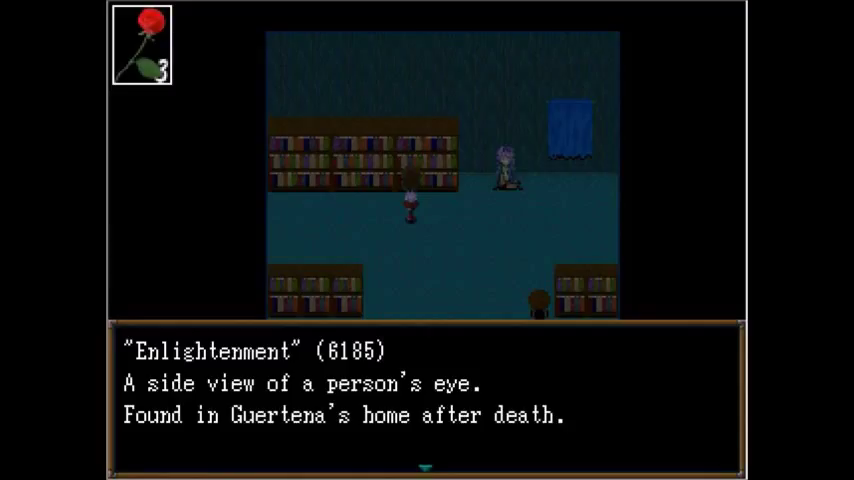
pyautogui.press('enter')
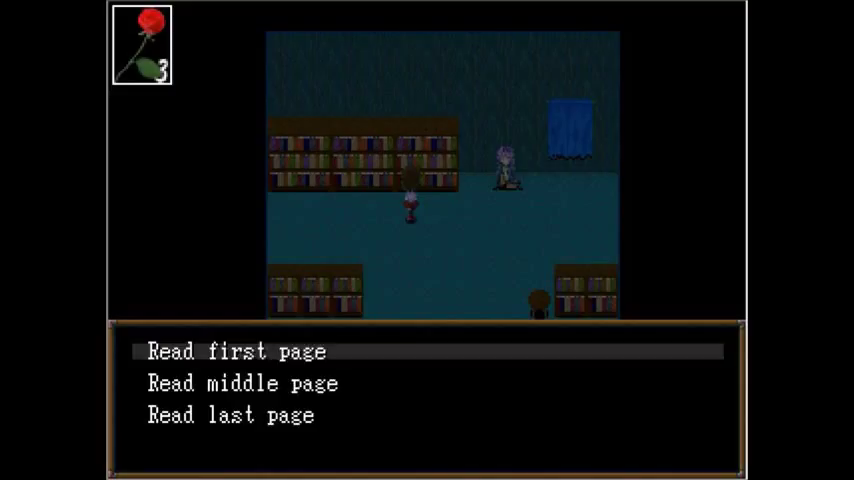
pyautogui.click(240, 351)
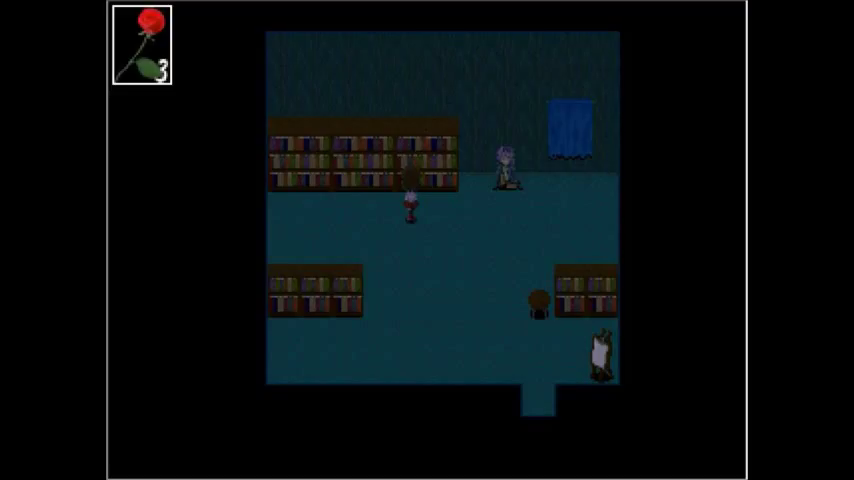
pyautogui.press('Left')
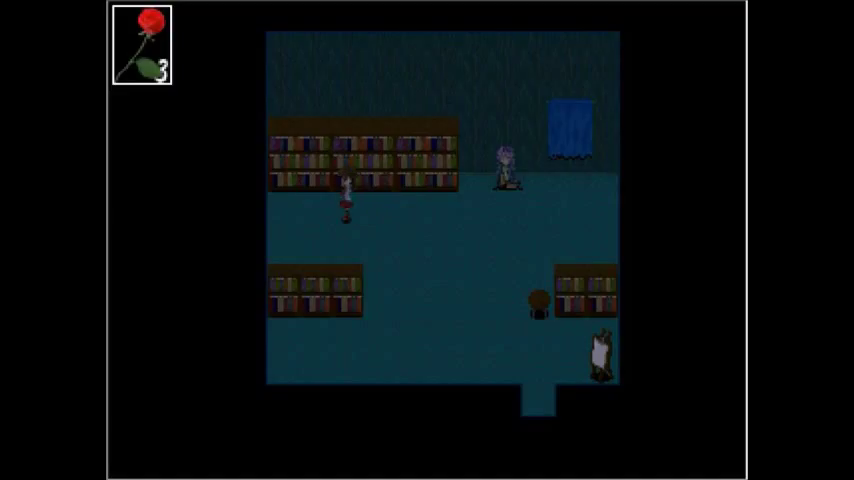
pyautogui.press('Left')
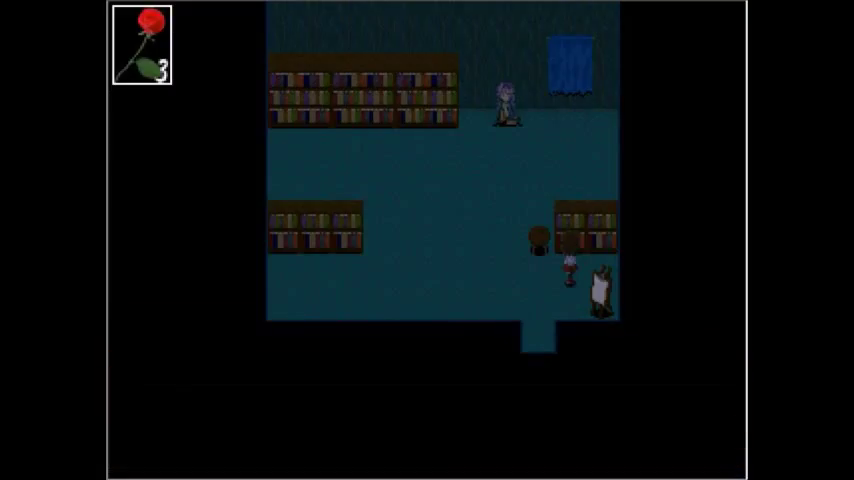
pyautogui.press('Left')
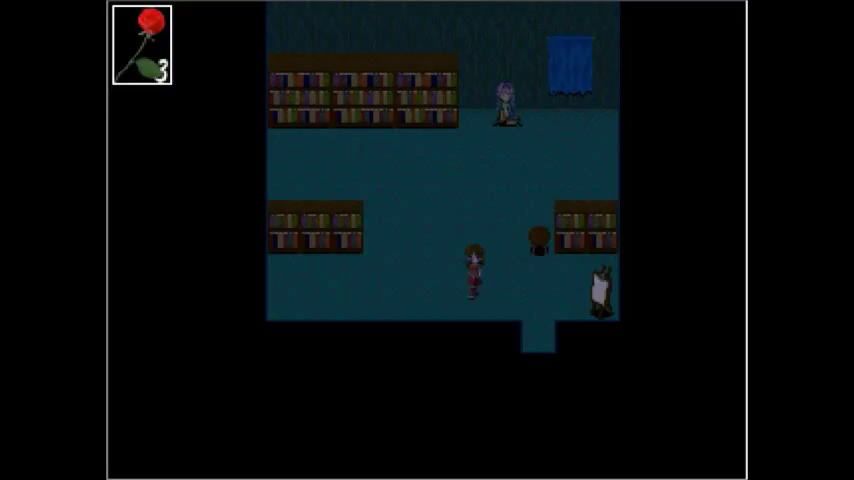
pyautogui.press('Right')
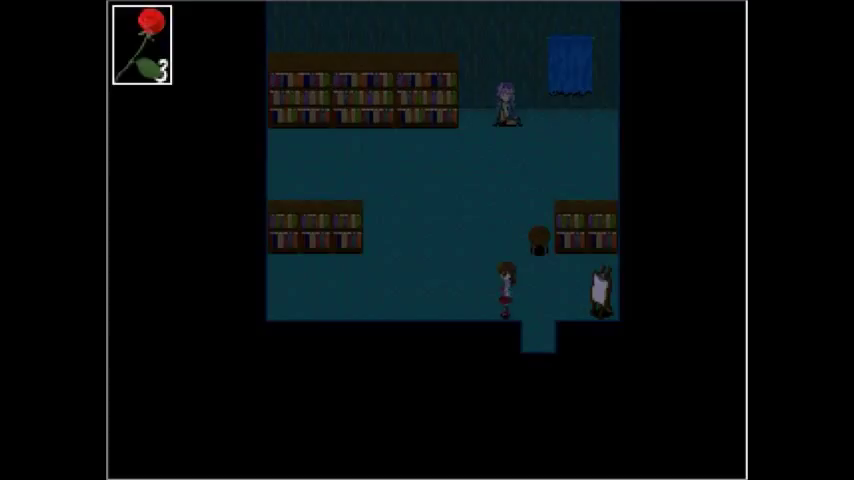
pyautogui.press('up')
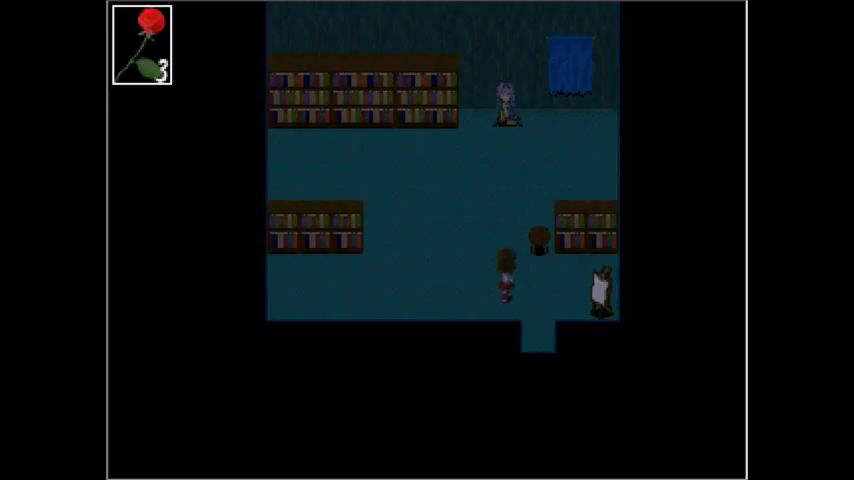
pyautogui.press('Up')
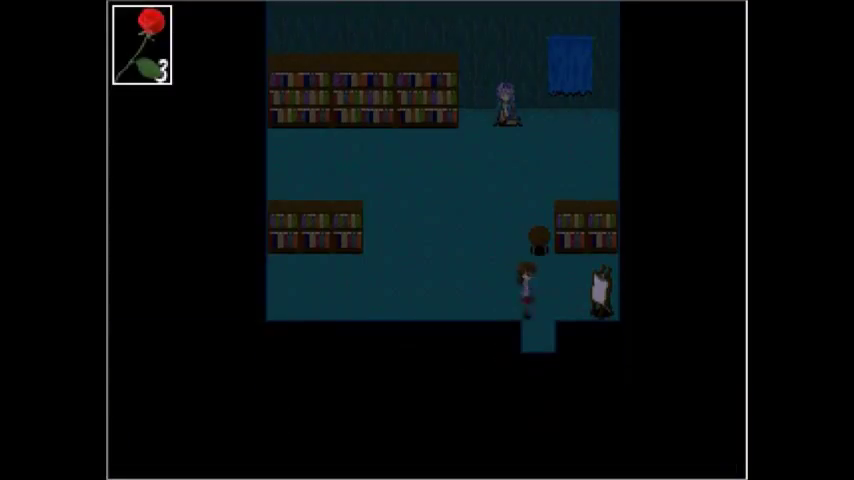
pyautogui.press('up')
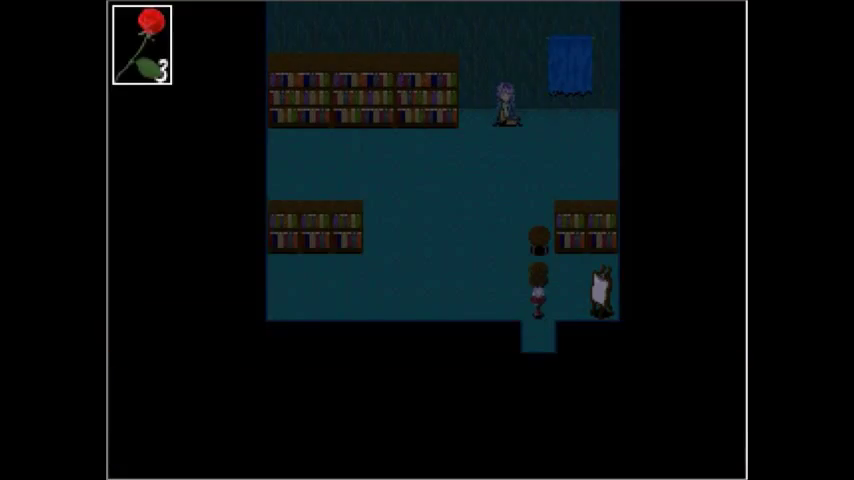
pyautogui.press('escape')
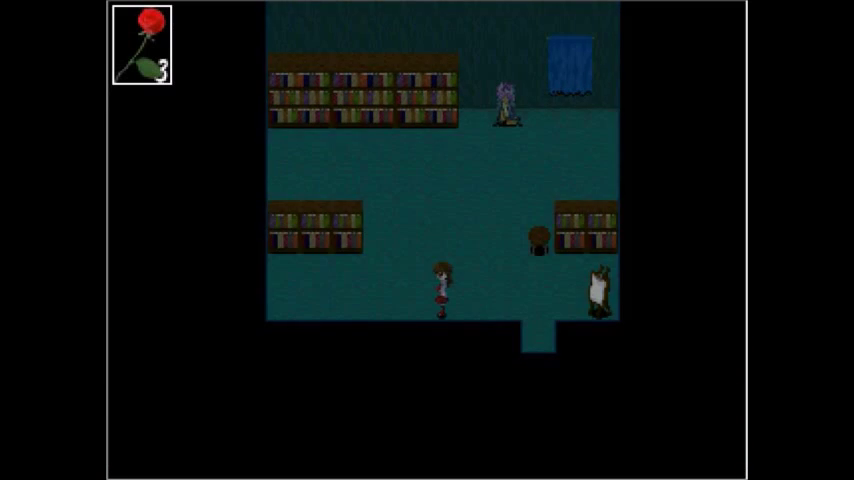
pyautogui.press('up')
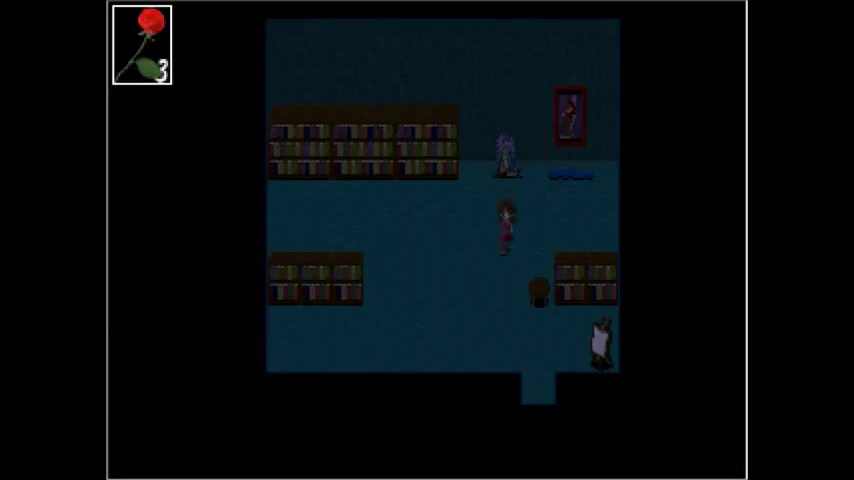
pyautogui.press('Down')
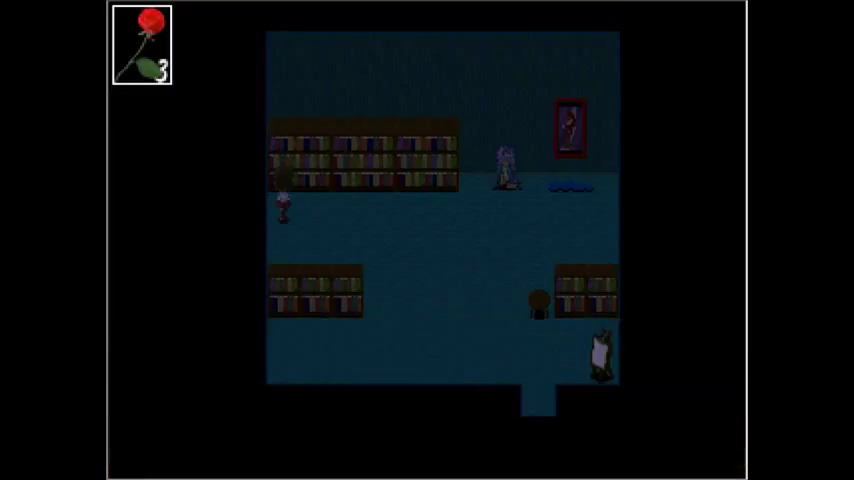
pyautogui.press('up')
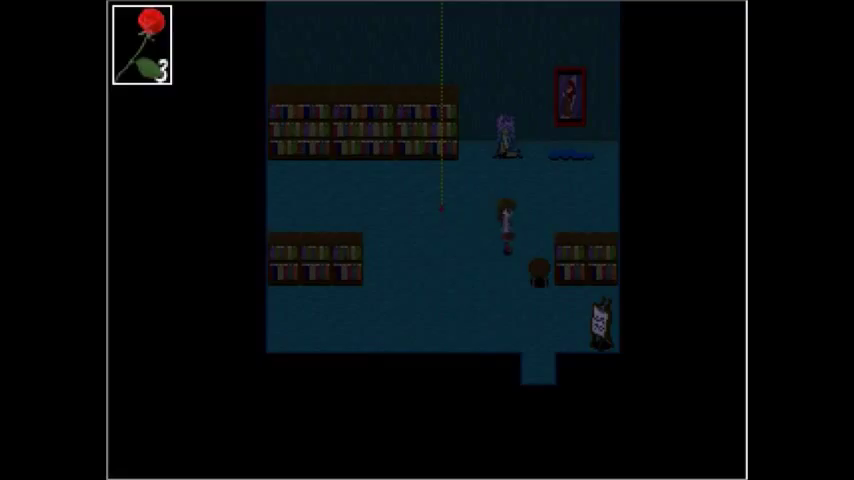
pyautogui.press('up')
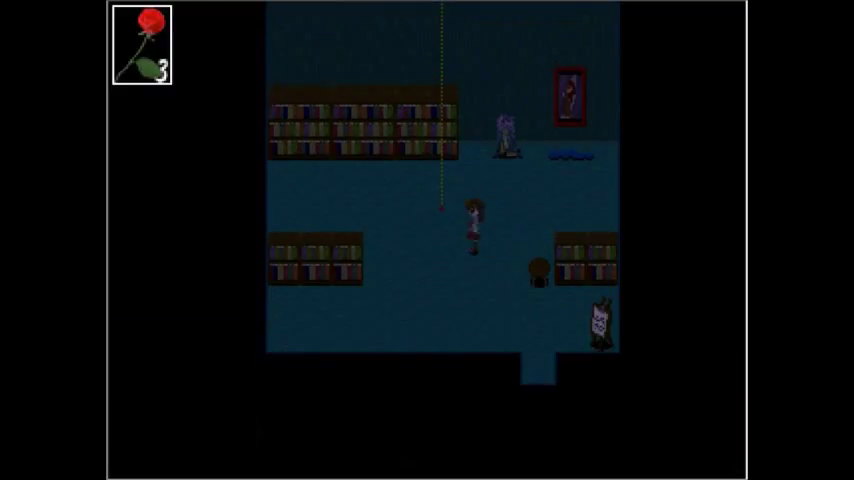